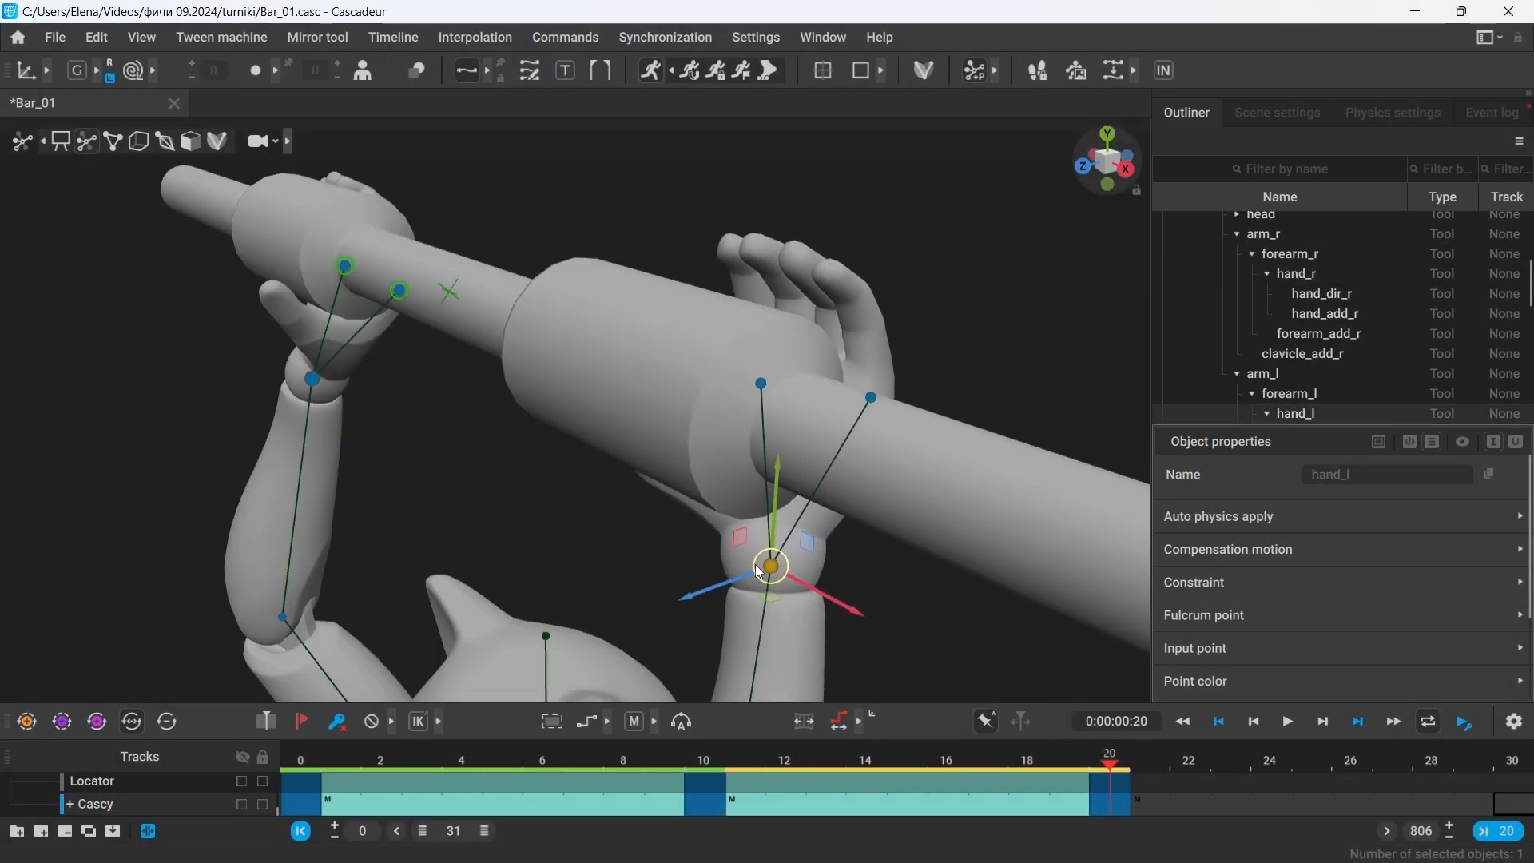
Play the Backflip_03 timeline with its physics double, then load the Cascy.casc sample showing auto-physics settings.
{"action": "left_click", "coordinate": [1285, 736]}
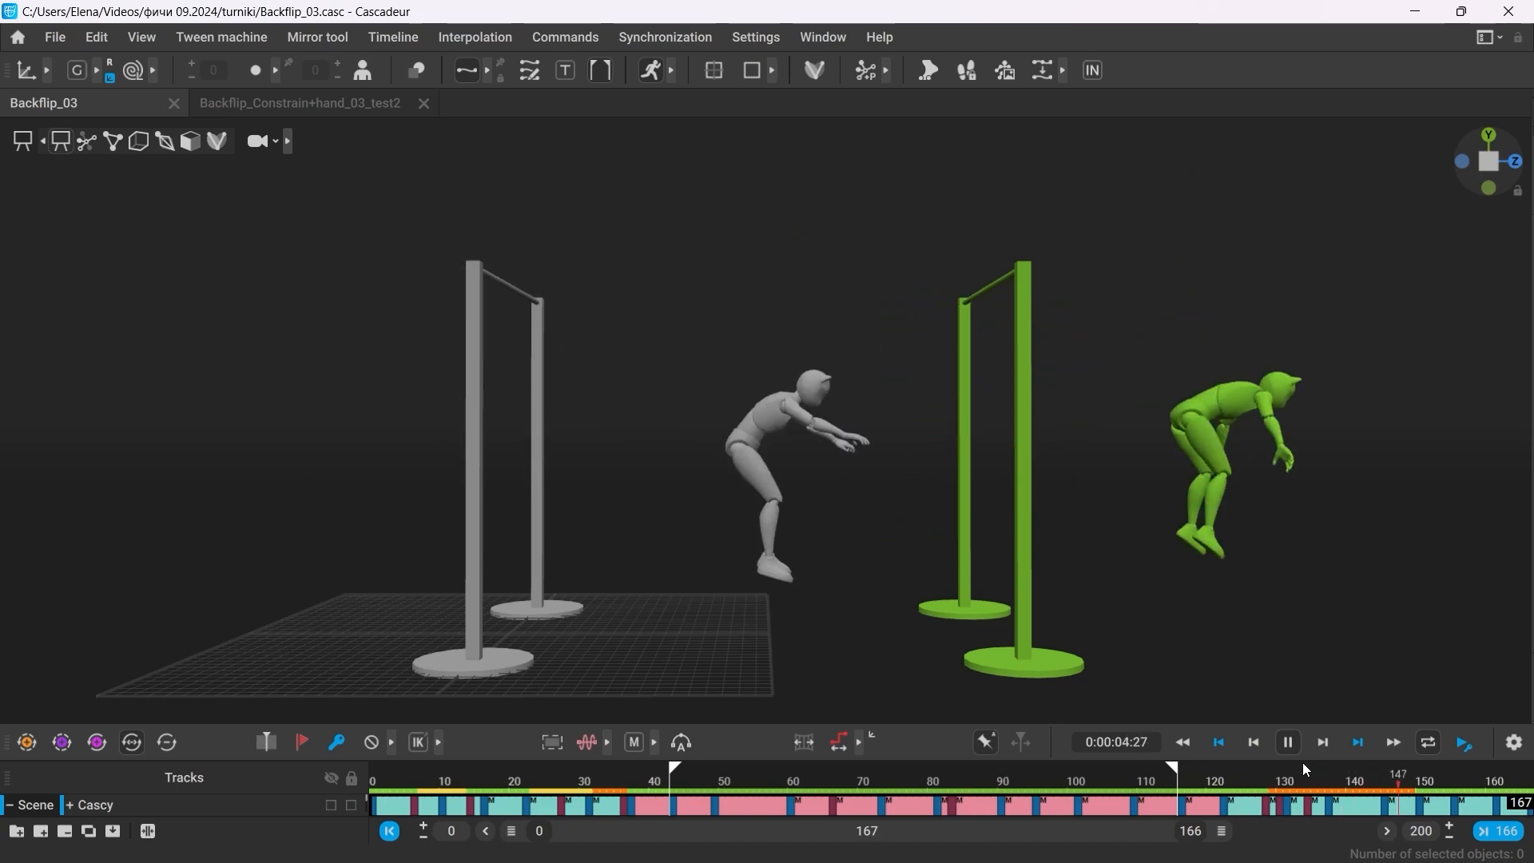
{"action": "left_click", "coordinate": [1289, 742]}
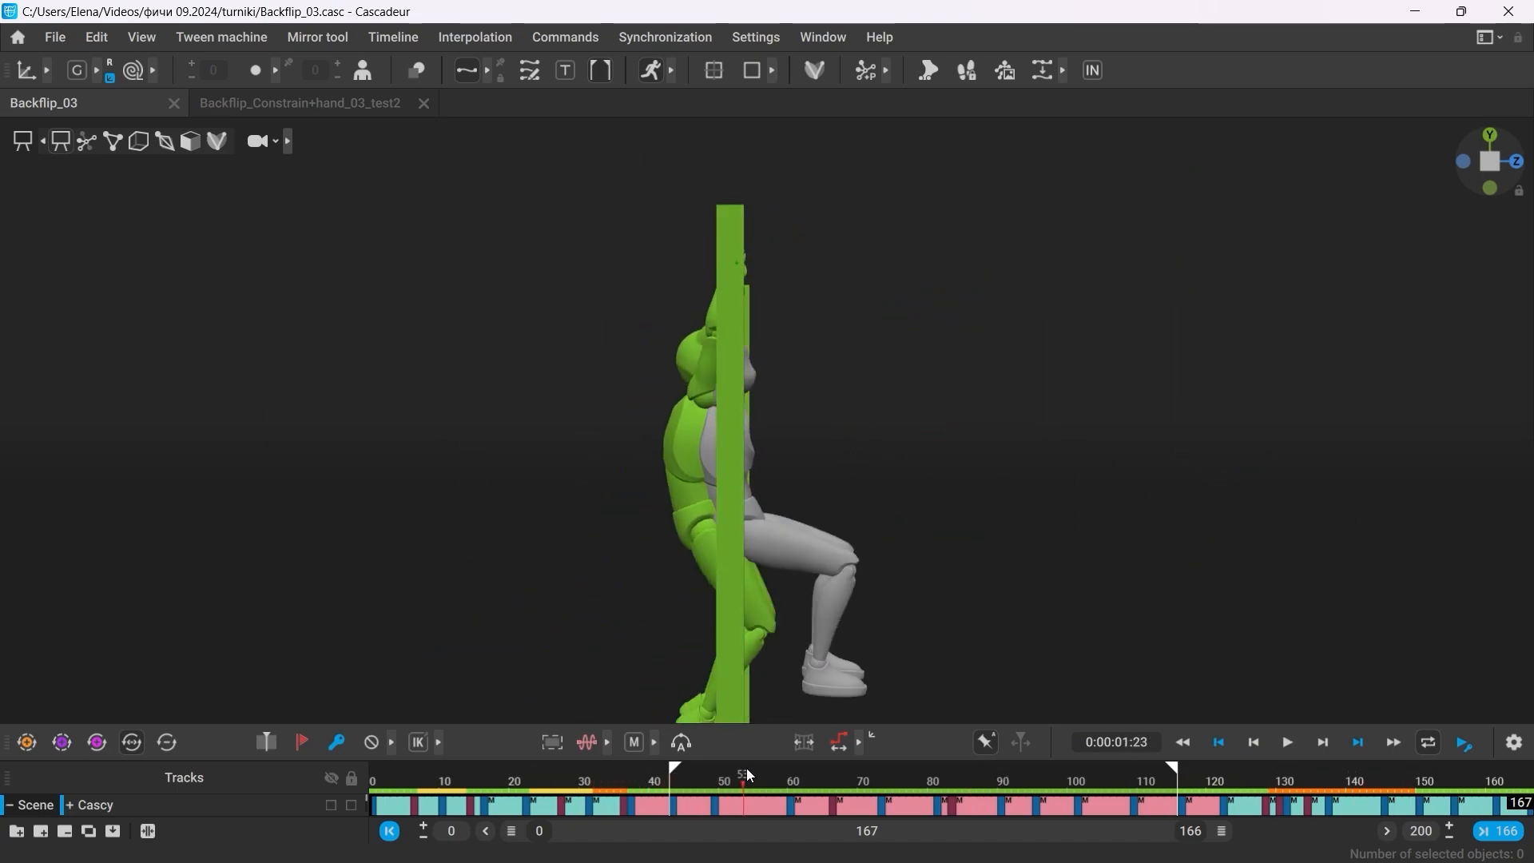
{"action": "left_click", "coordinate": [900, 781]}
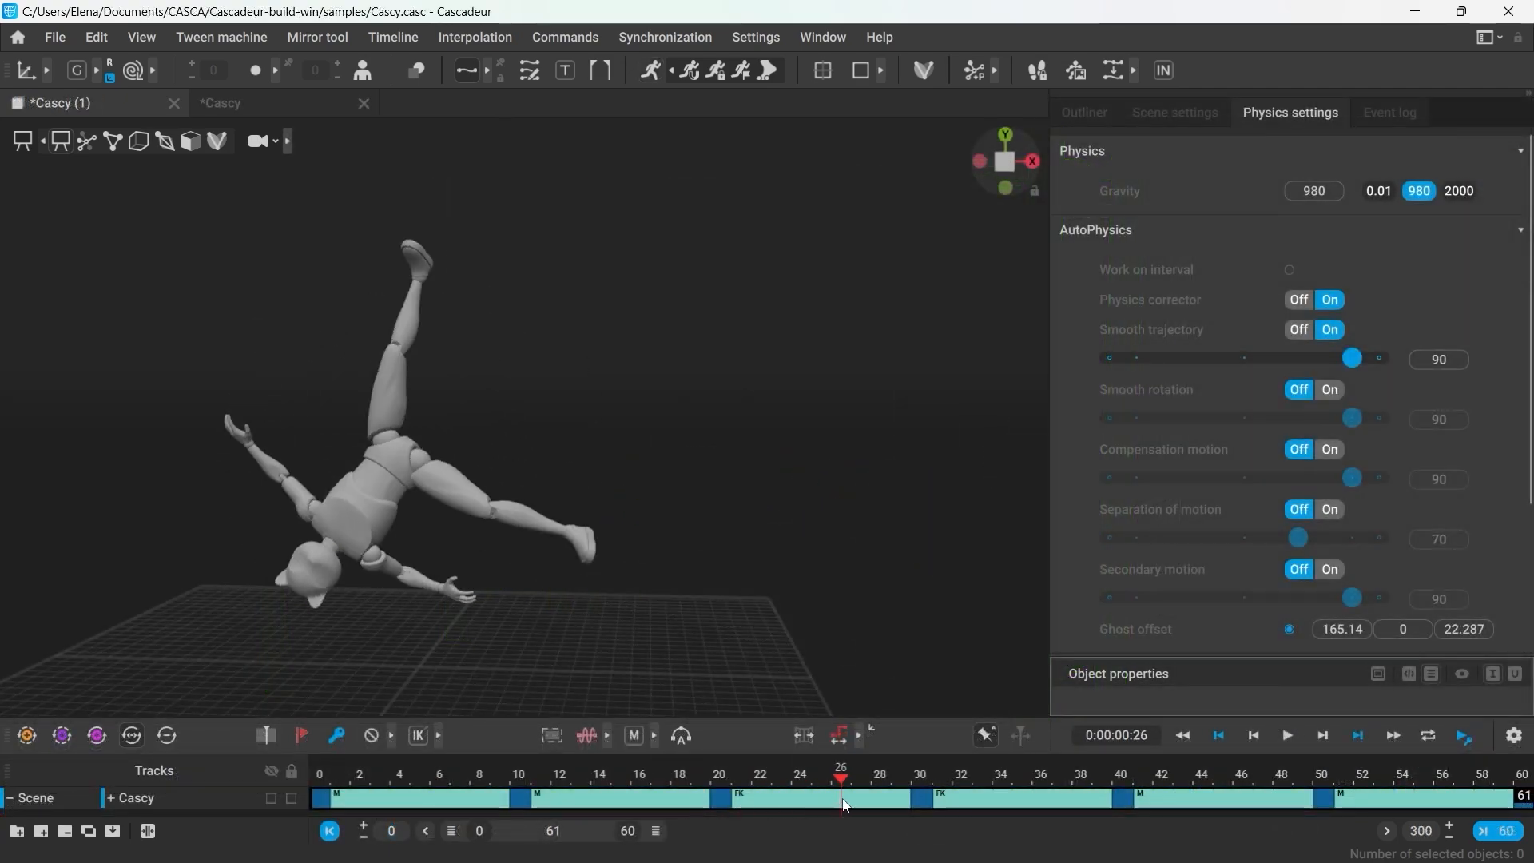
Set Separation of motion to 60 and play Cascy beside its green physics double.
{"action": "left_click", "coordinate": [1298, 508]}
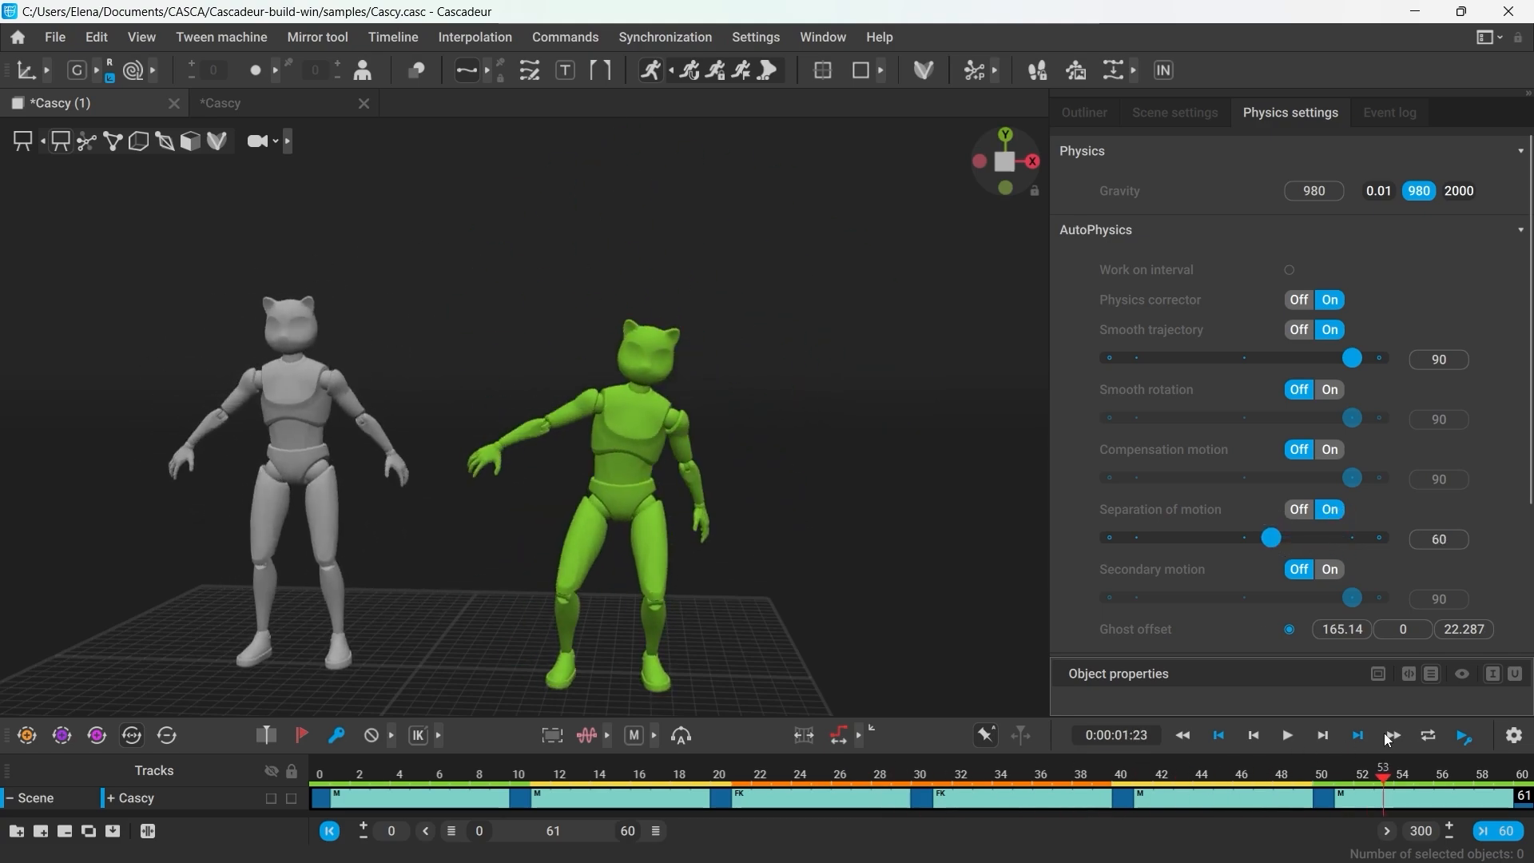
{"action": "left_click", "coordinate": [1289, 735]}
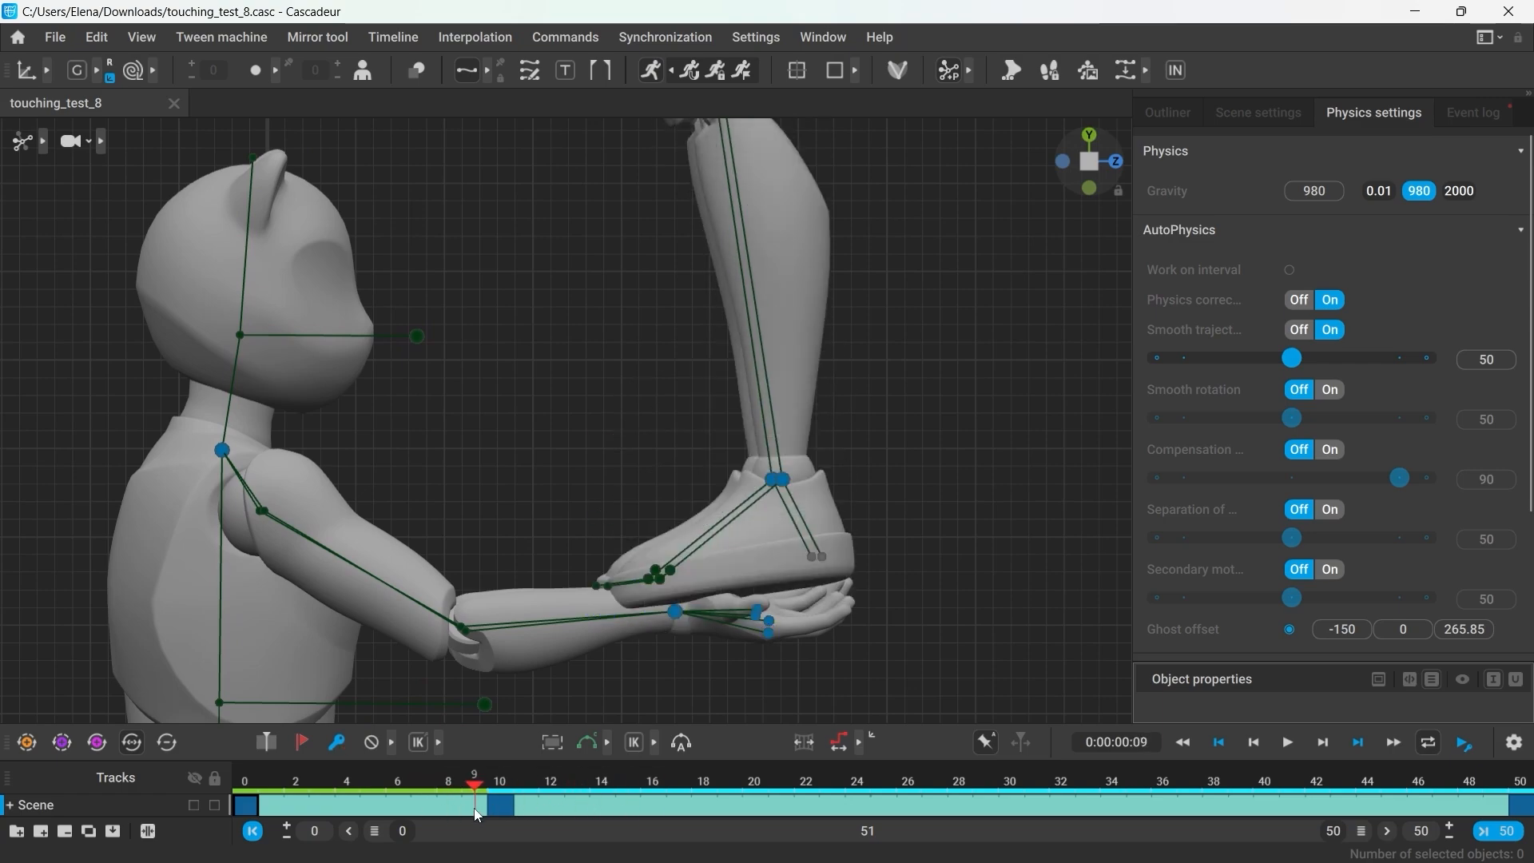
Play and pause the touching_test_8 and Double_Anim_Spline_03 interactions, then load the UE5_Manny scene.
{"action": "left_click", "coordinate": [1286, 742]}
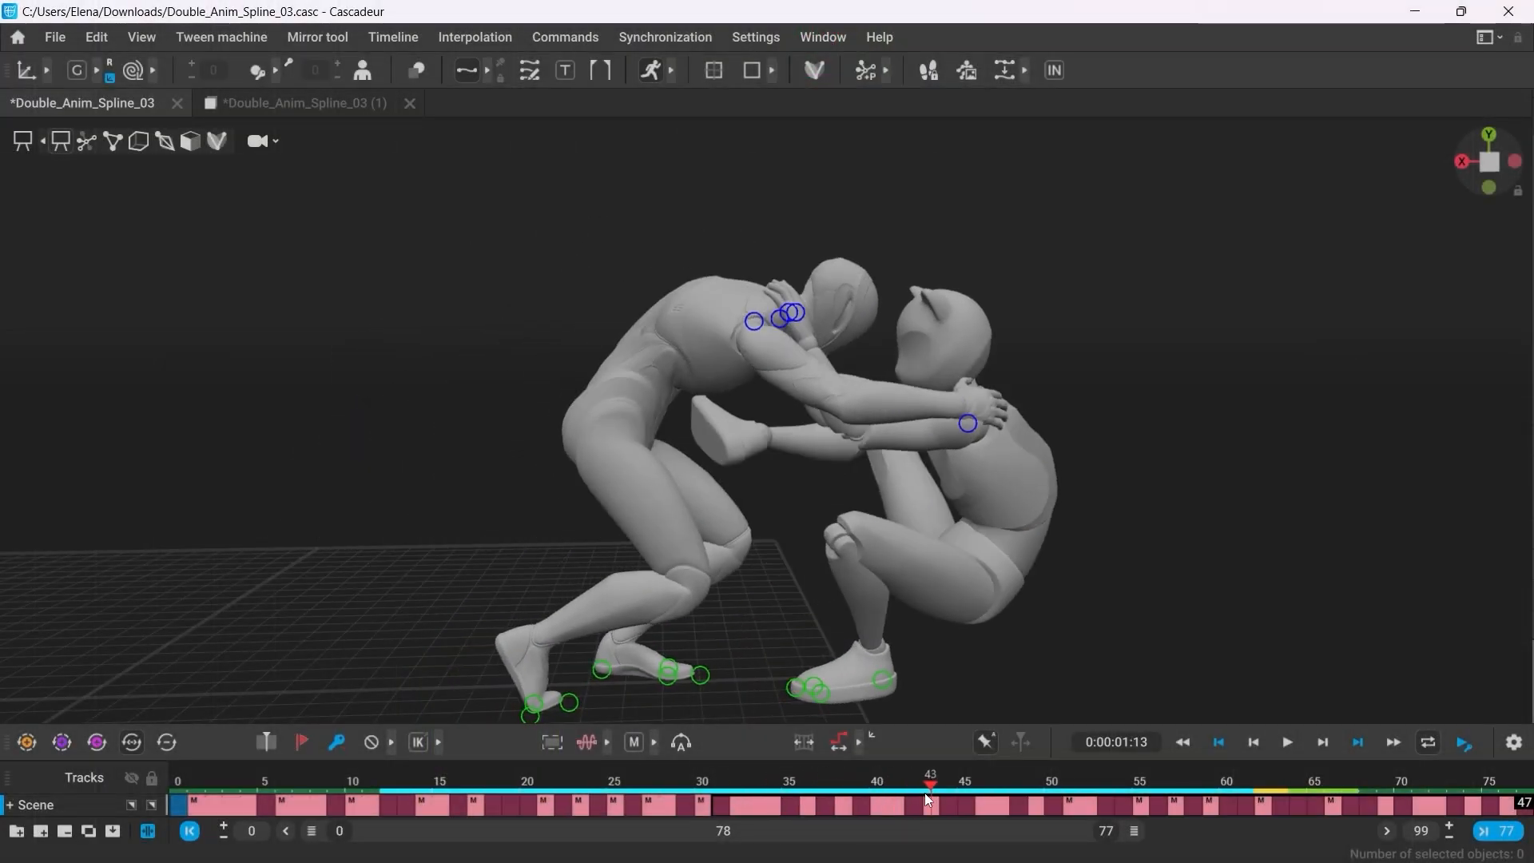
{"action": "left_click", "coordinate": [1288, 741]}
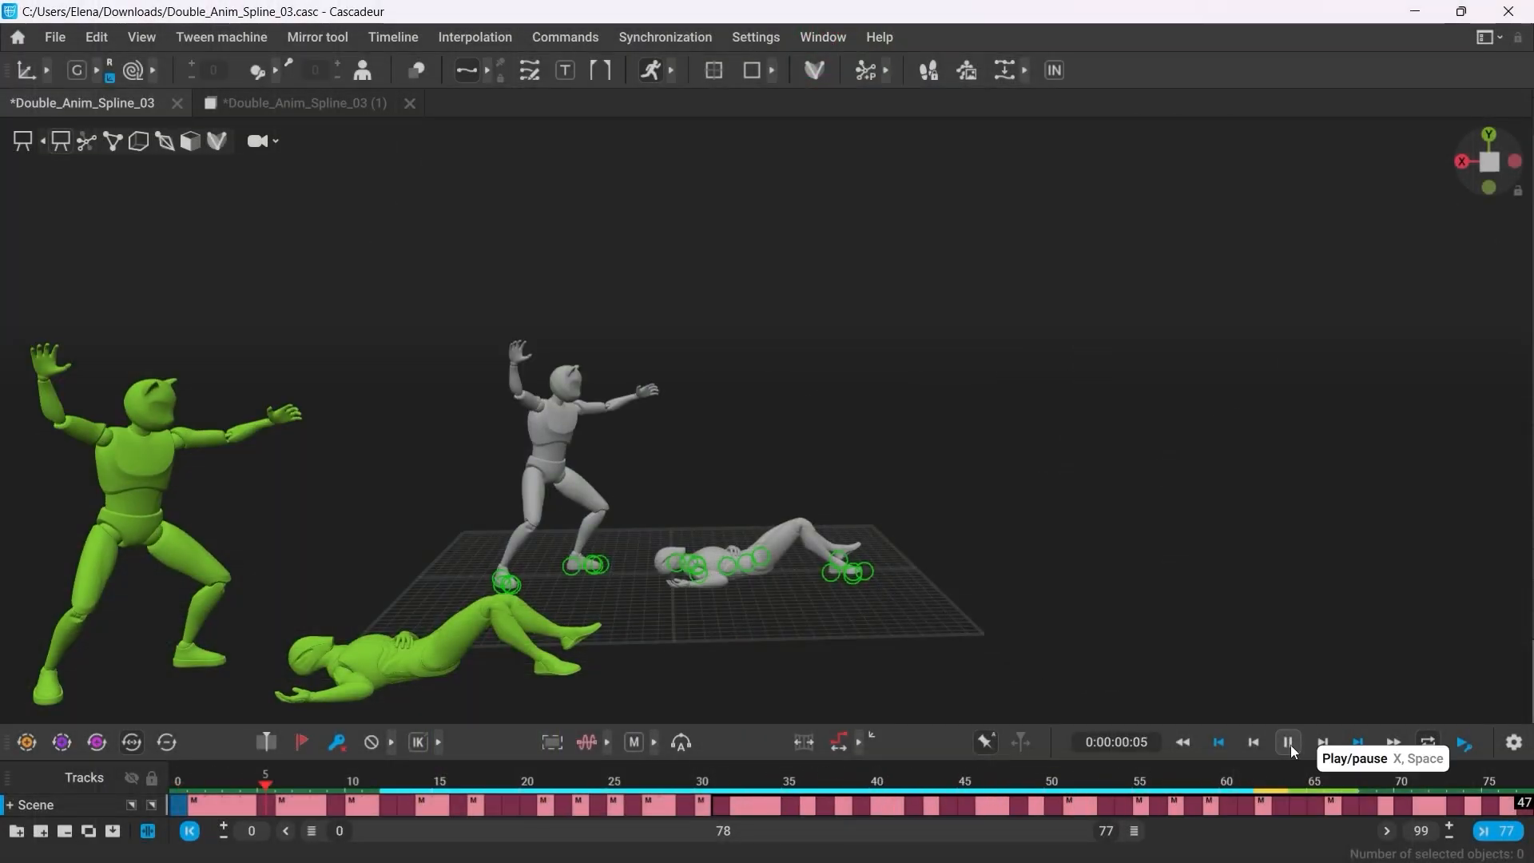
{"action": "left_click", "coordinate": [1289, 742]}
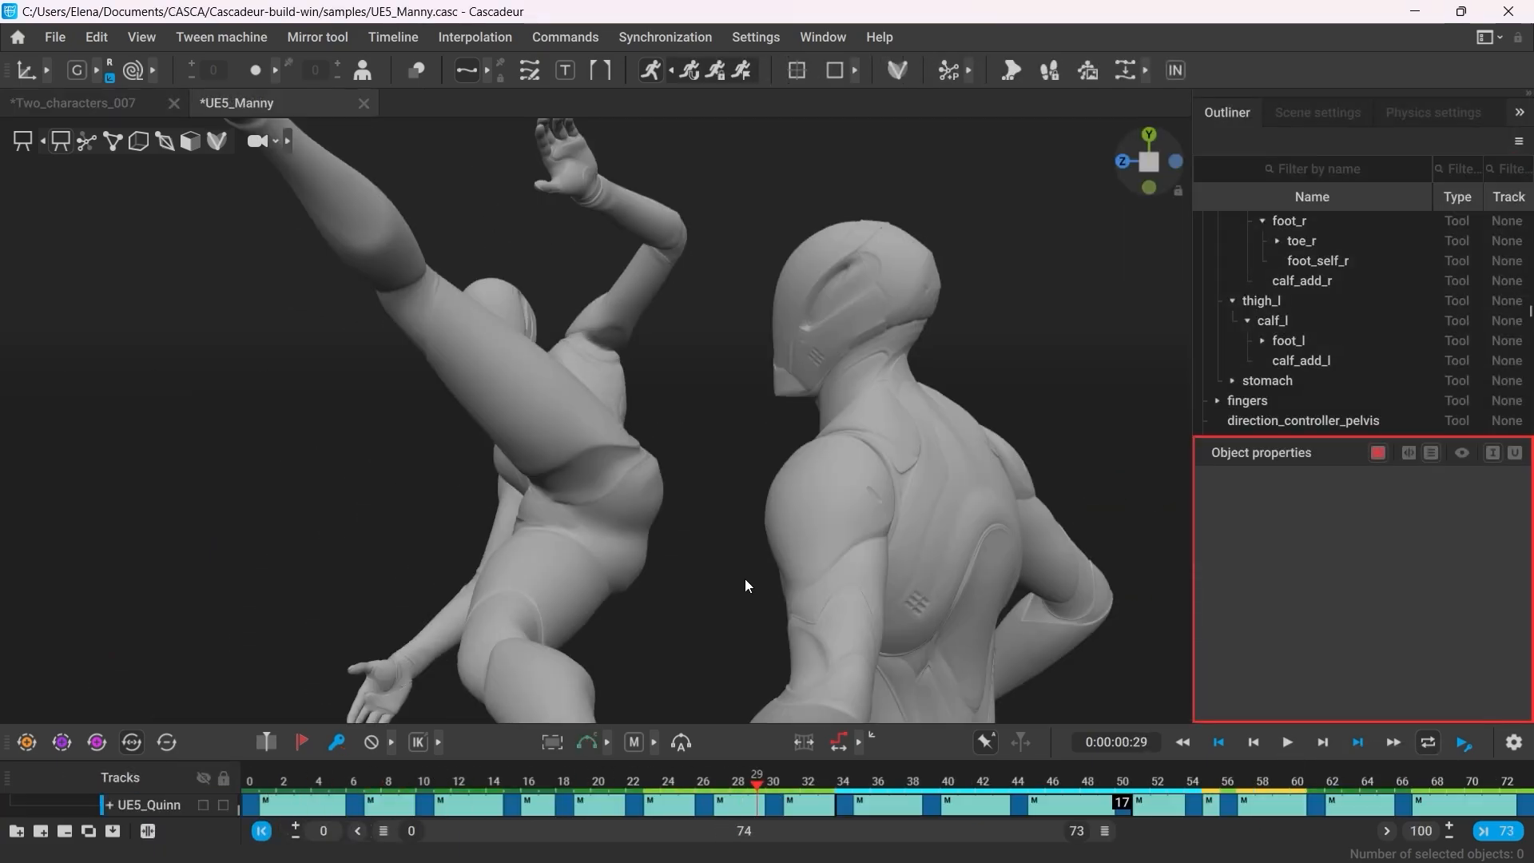
{"action": "left_click", "coordinate": [1034, 782]}
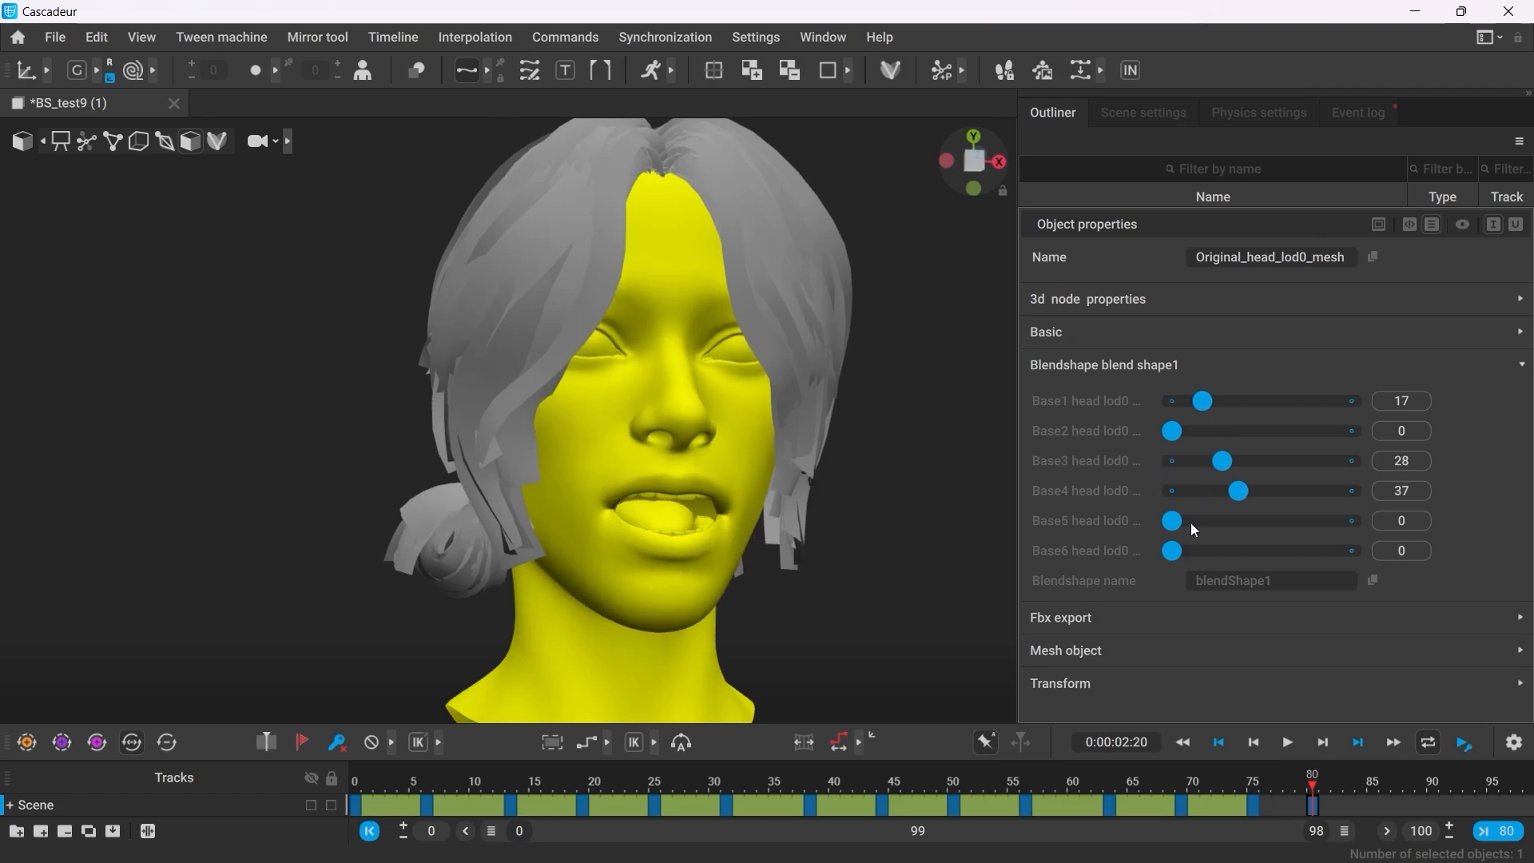
Load BS_test9 with Original_head_lod0_mesh blend shape weights 17, 0, 28, 37, 0, 0.
{"action": "left_click", "coordinate": [1285, 742]}
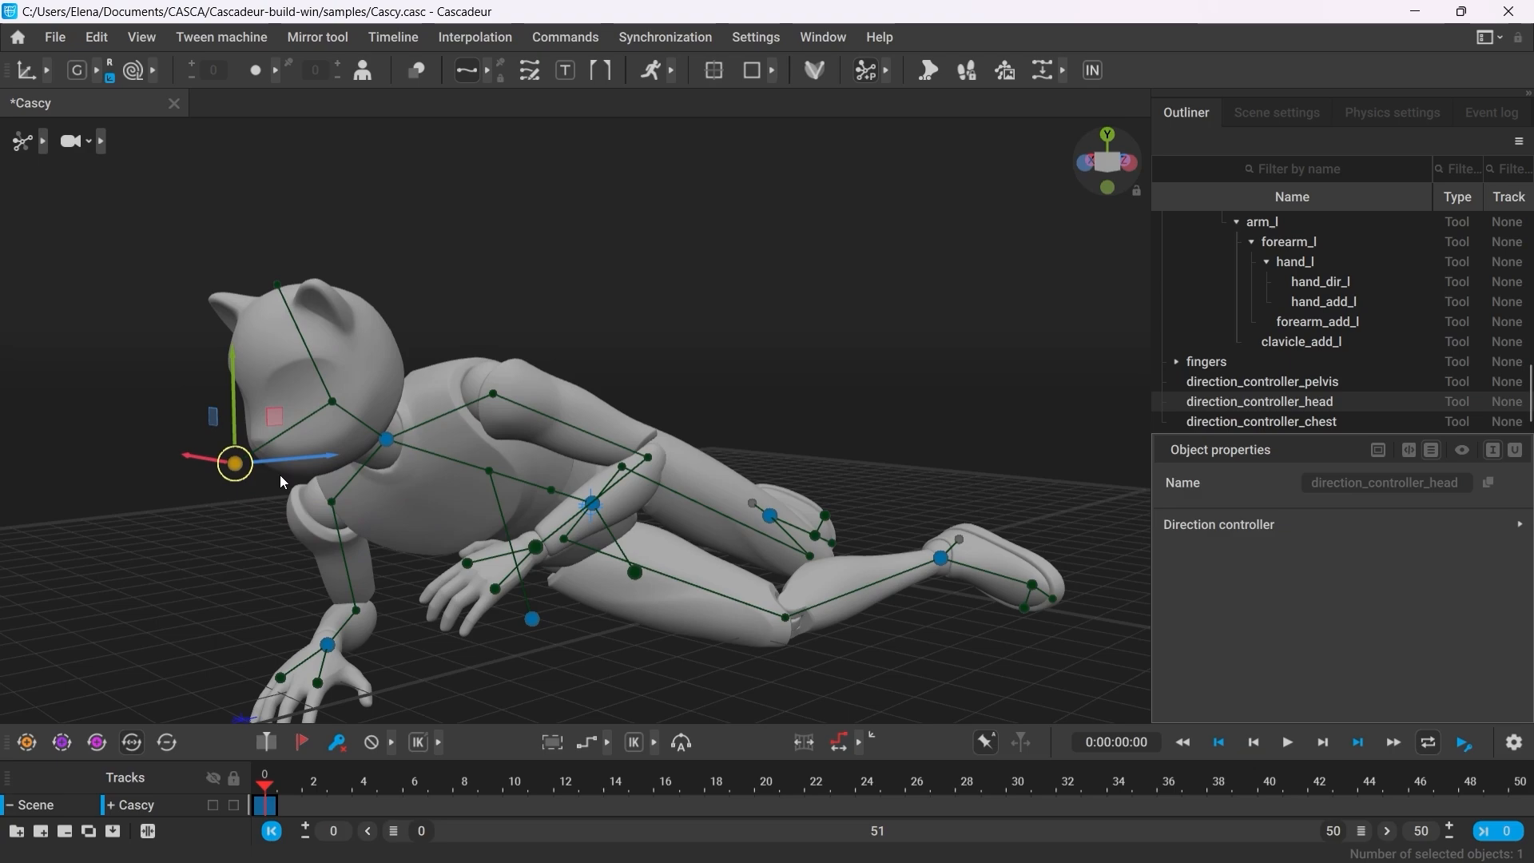
Select direction_controller_head on the Cascy character lying on its side.
{"action": "left_click", "coordinate": [1261, 422]}
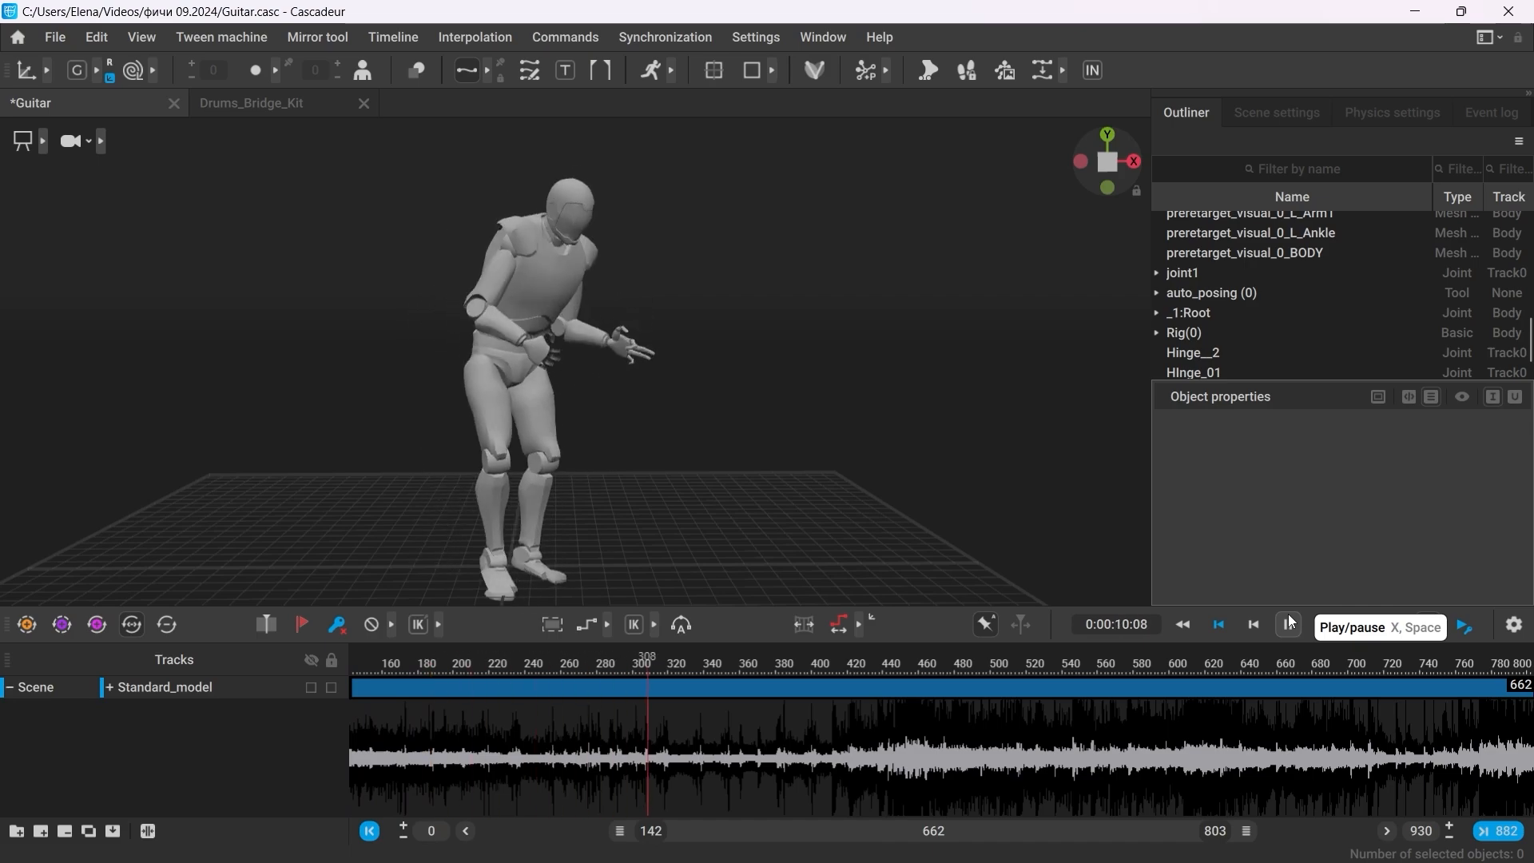
Link the Guitar and Drums_Bridge_Kit scenes and play the drummer and guitarist together.
{"action": "right_click", "coordinate": [251, 102]}
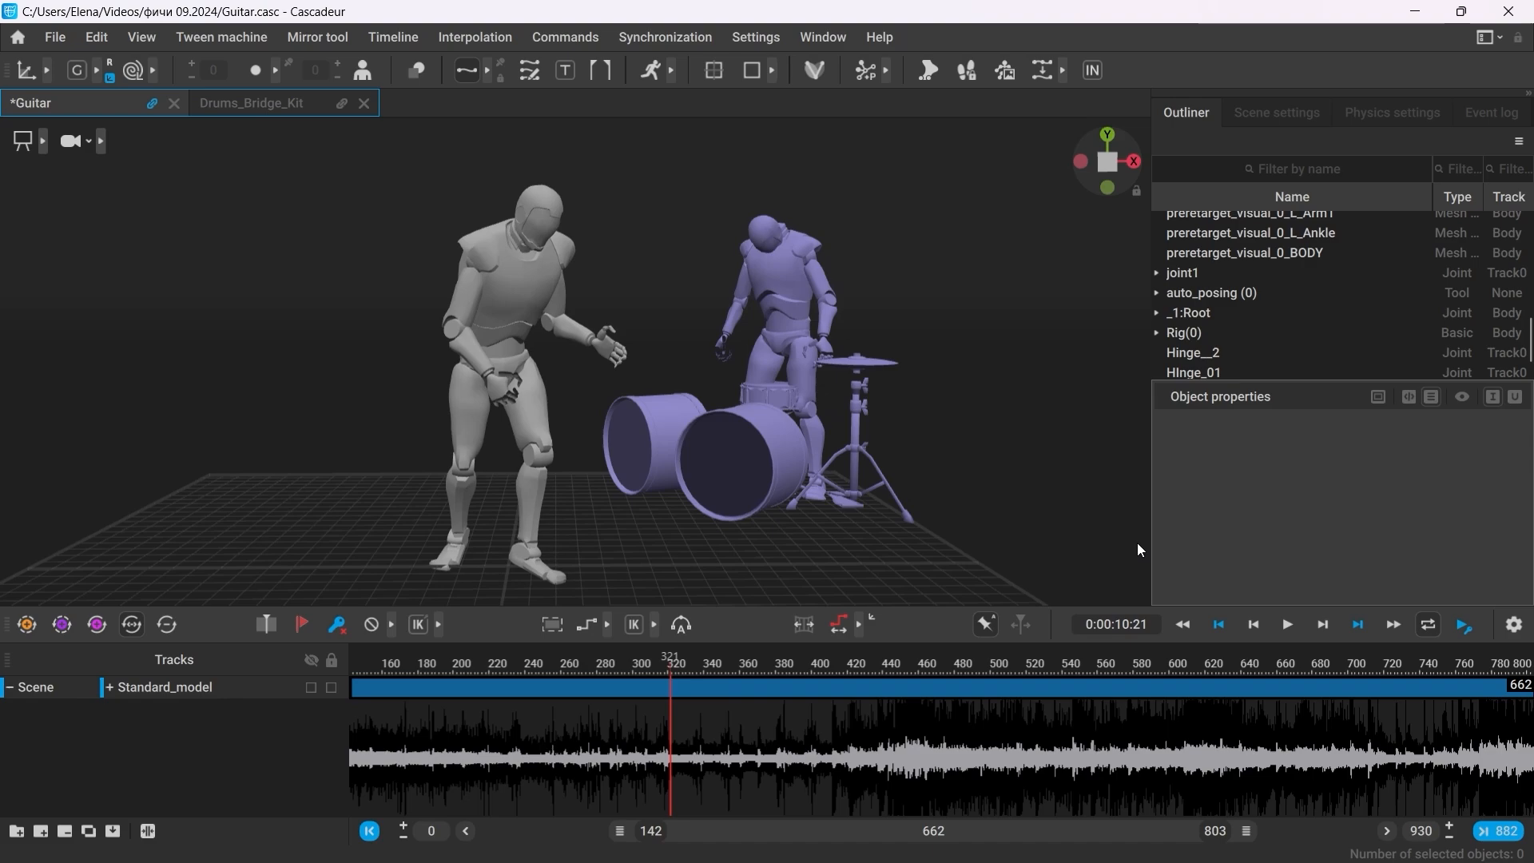
{"action": "left_click", "coordinate": [1288, 625]}
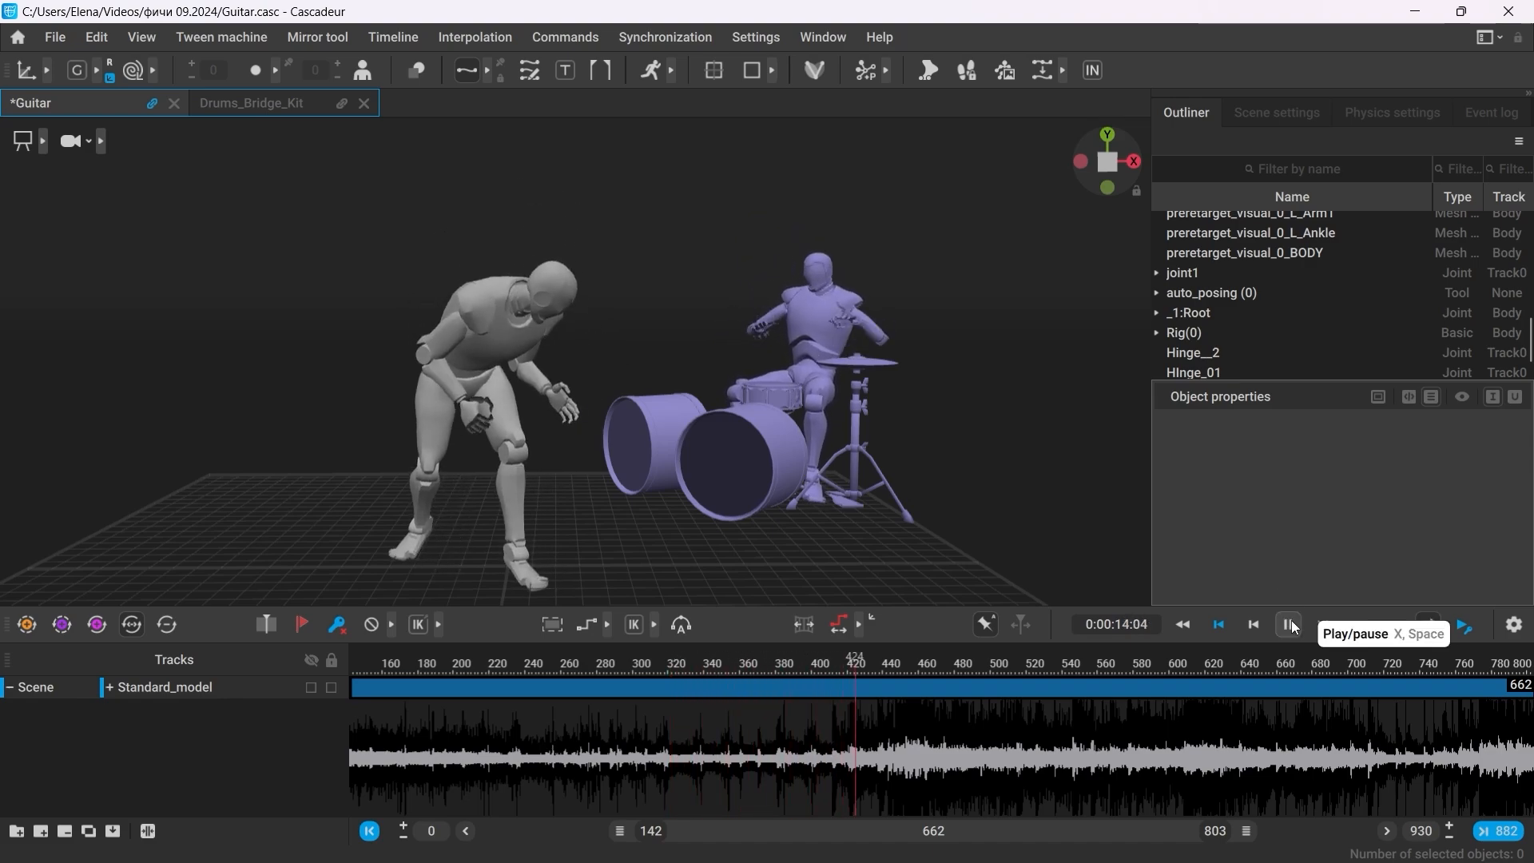
{"action": "left_click", "coordinate": [1290, 625]}
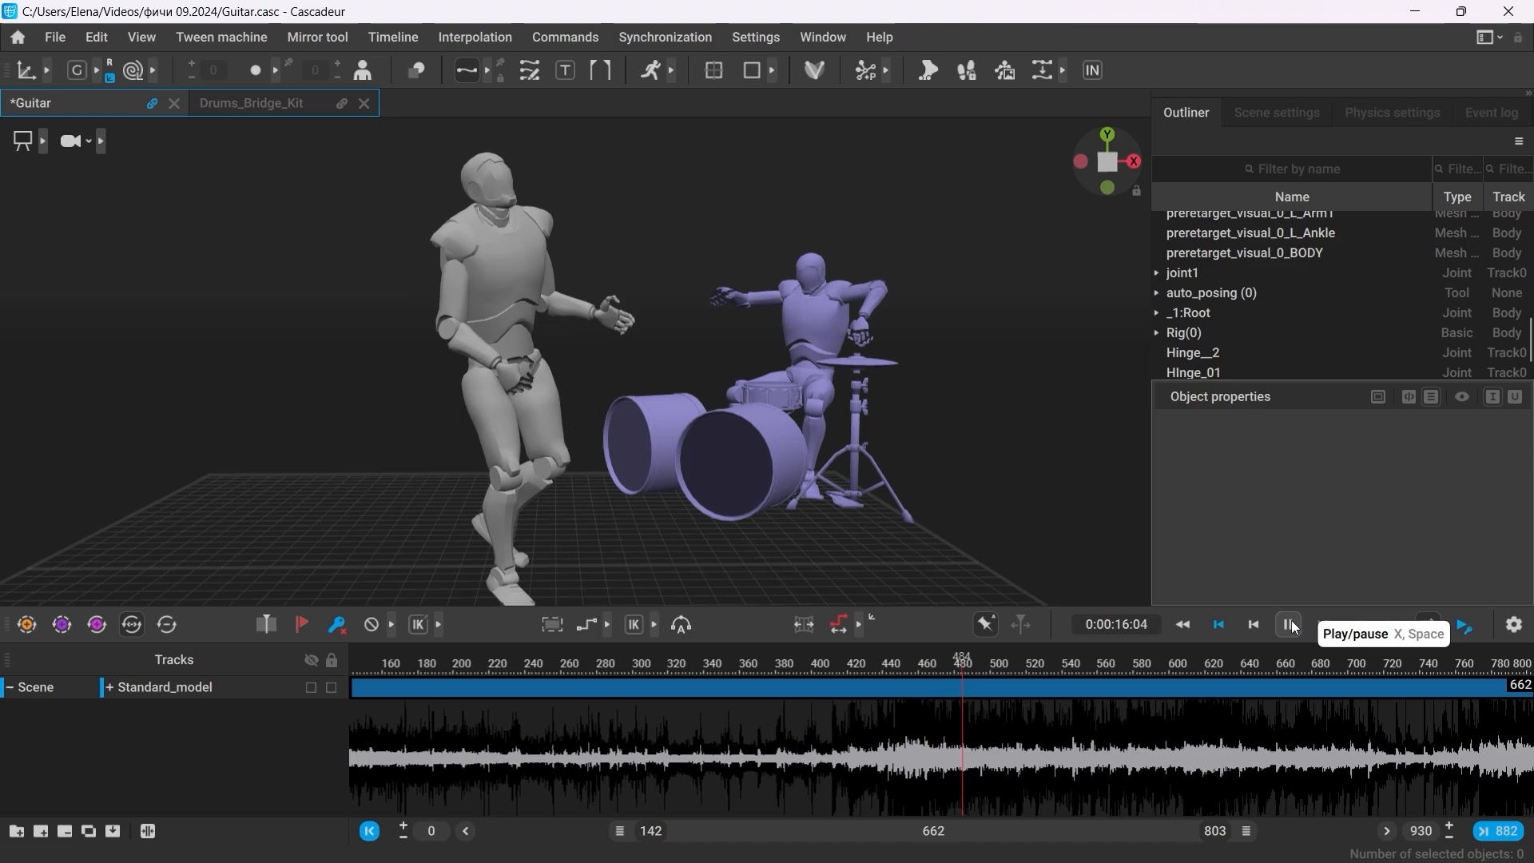
{"action": "left_click", "coordinate": [1288, 625]}
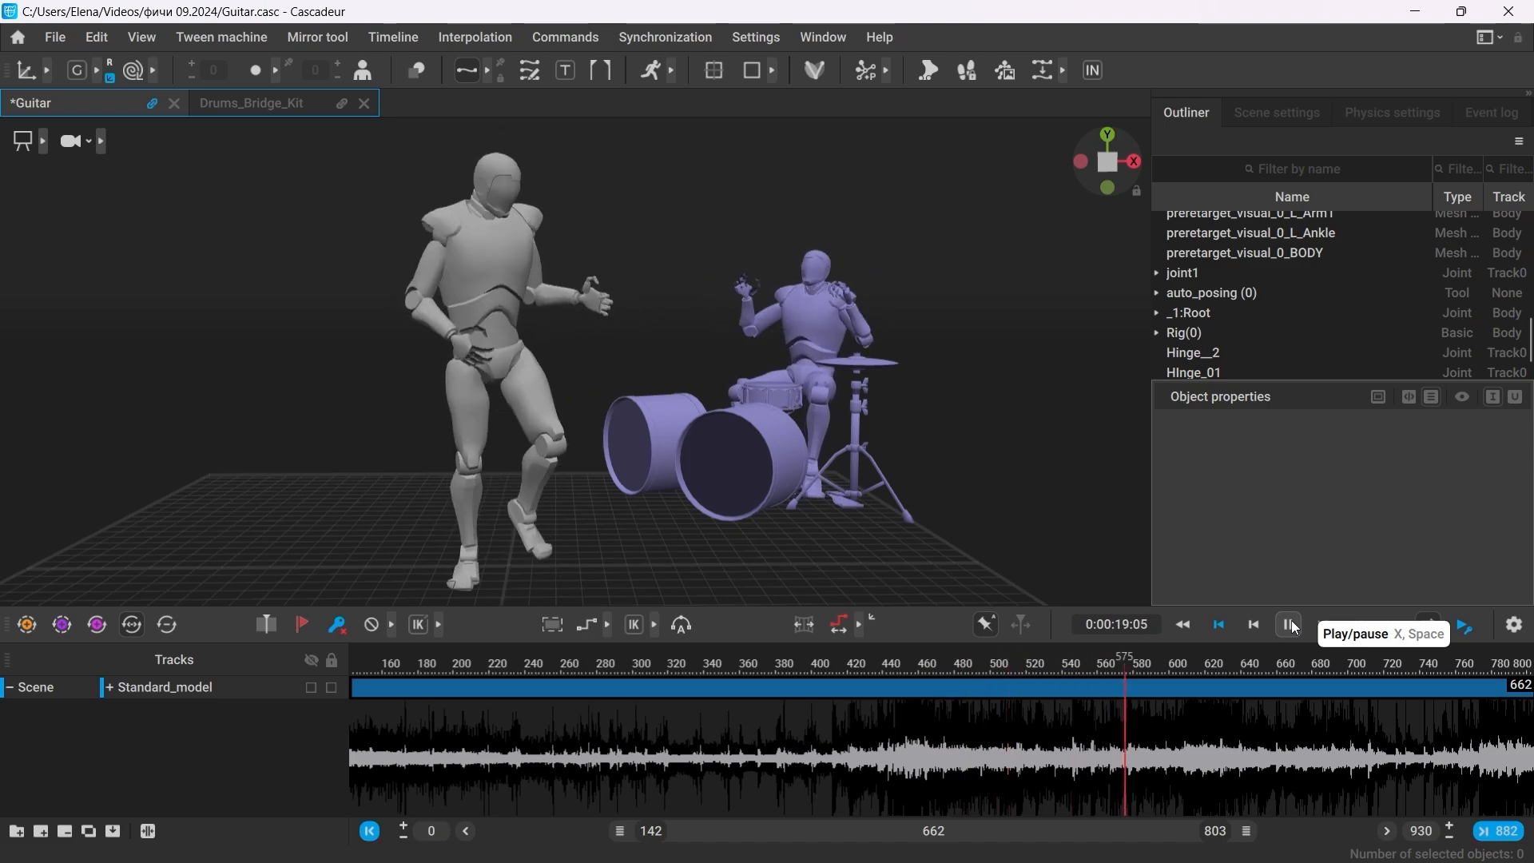
View the linked performance from the Drums_Bridge_Kit scene, then load Sabertooth_run.
{"action": "left_click", "coordinate": [251, 102]}
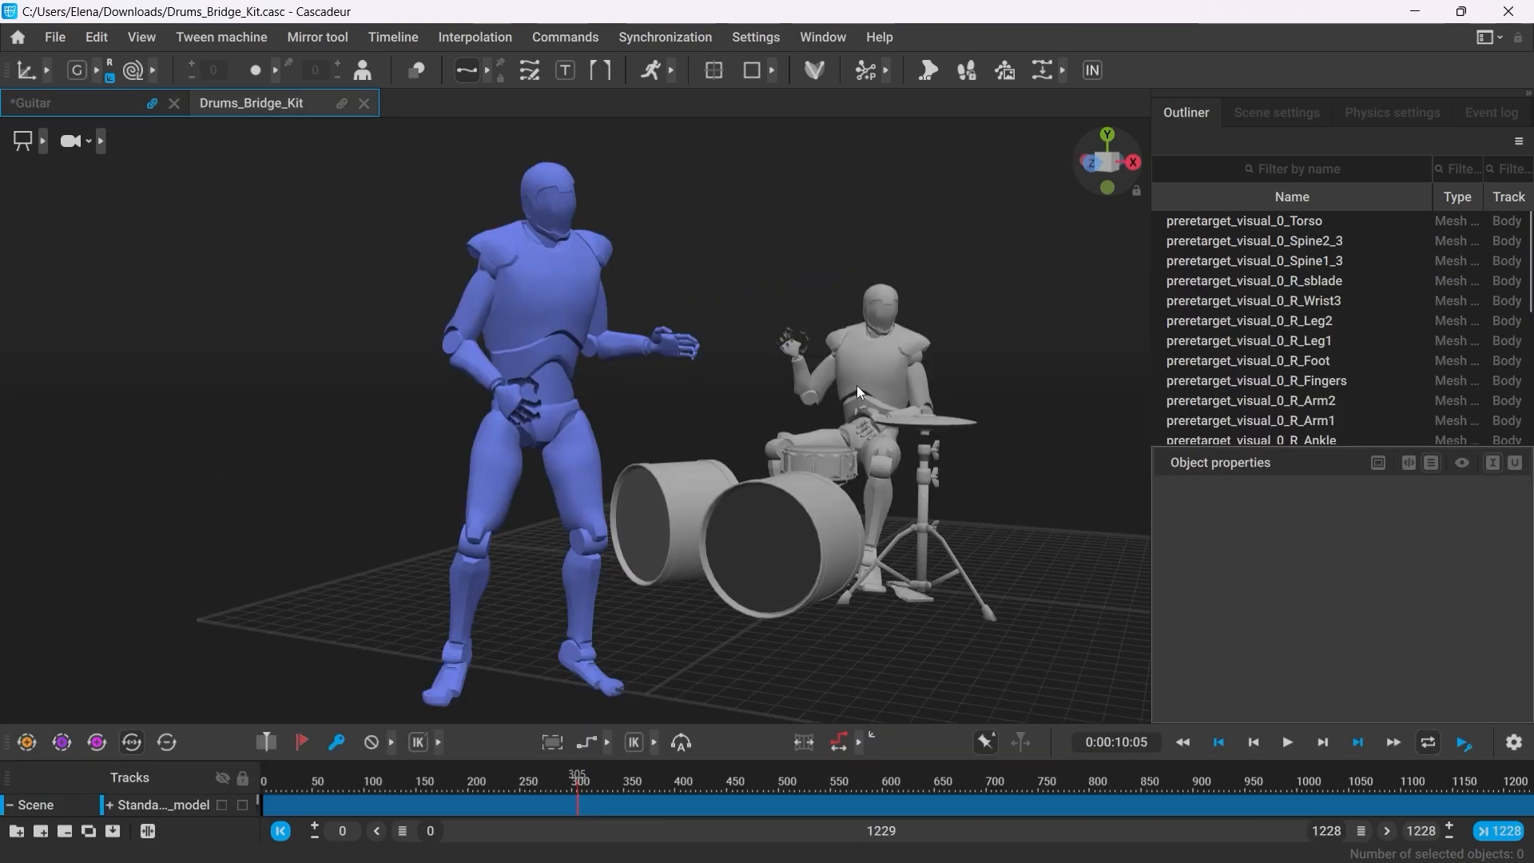
{"action": "left_click", "coordinate": [700, 800]}
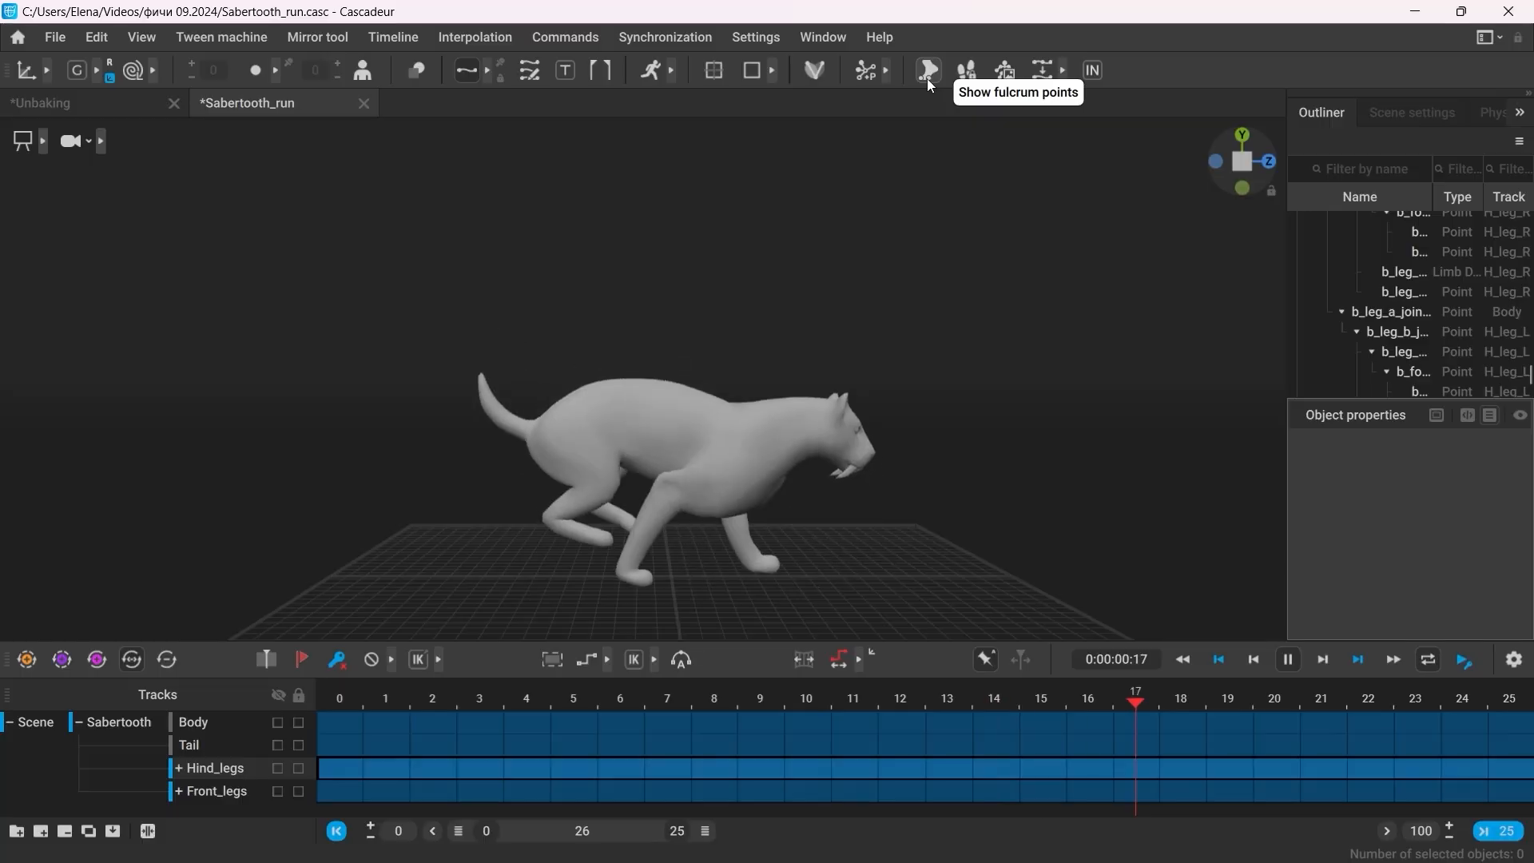
Show the sabertooth's foot fulcrum points and unbake its run into keyframe intervals over frames 0–25.
{"action": "left_click", "coordinate": [926, 68]}
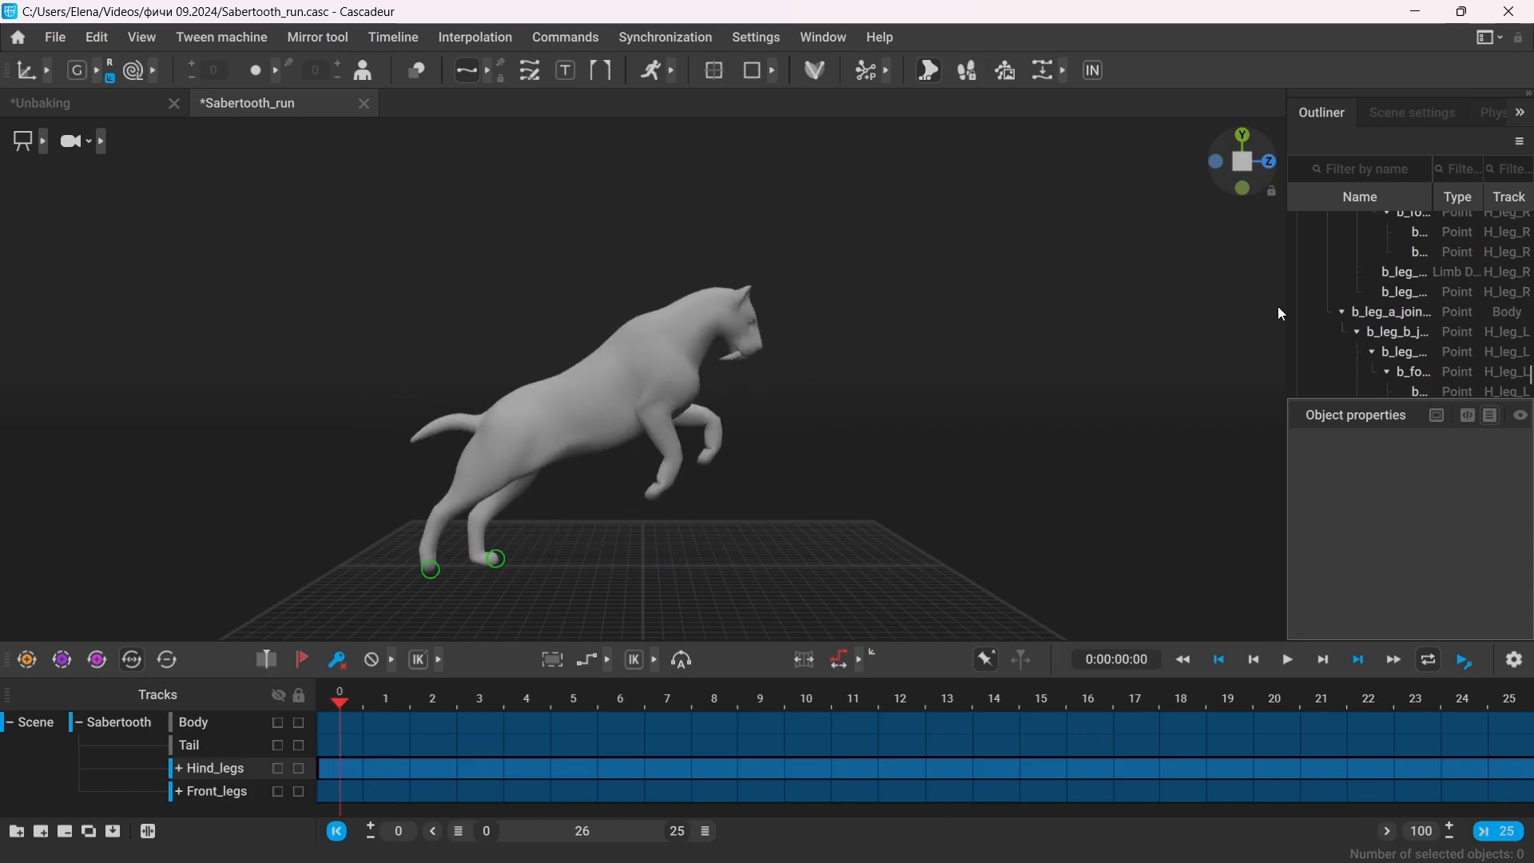
{"action": "left_click", "coordinate": [1042, 69]}
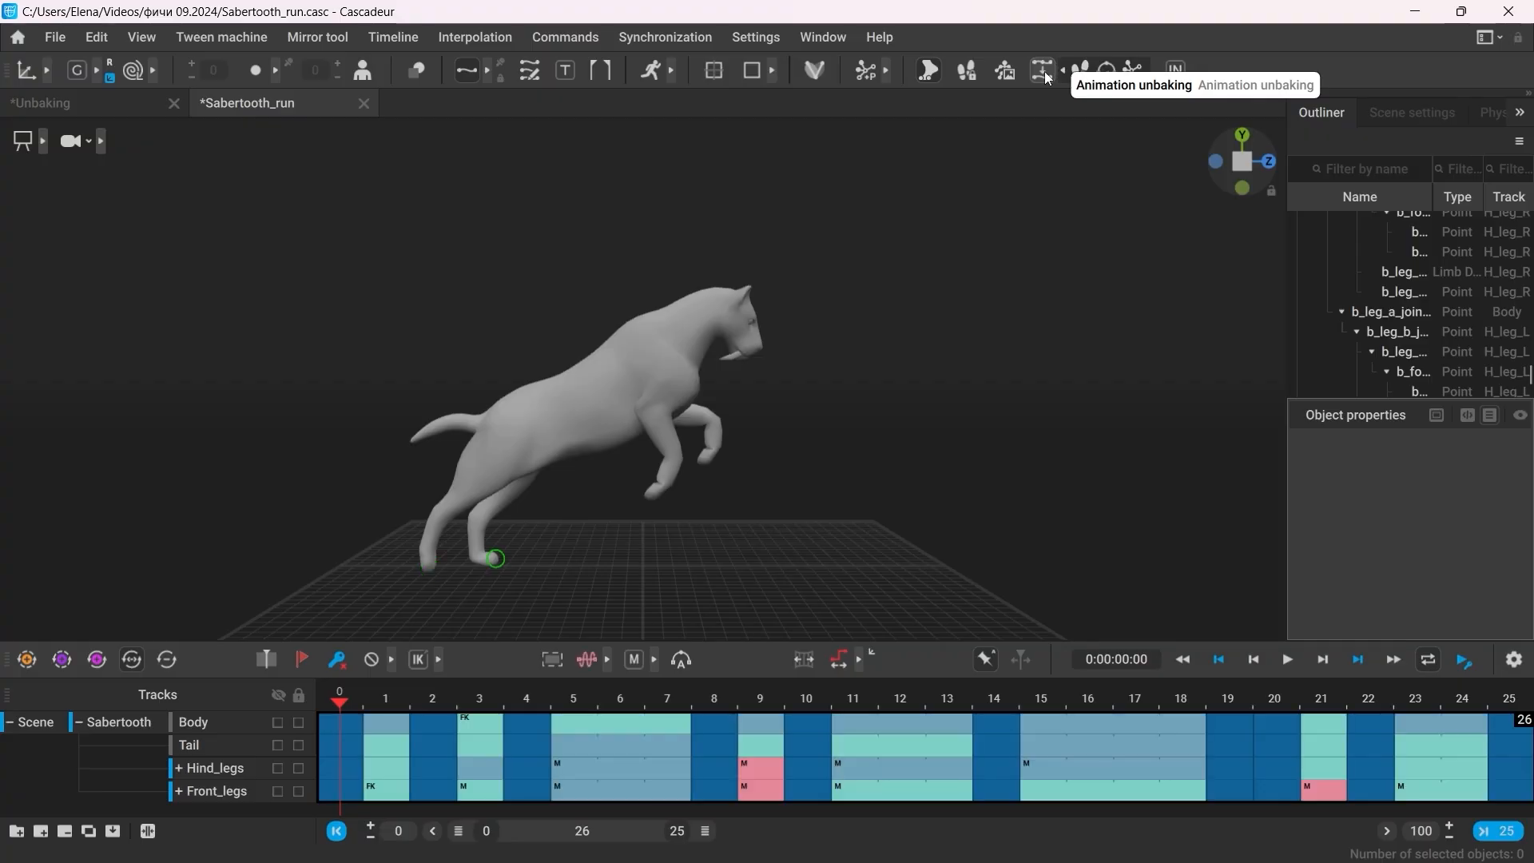